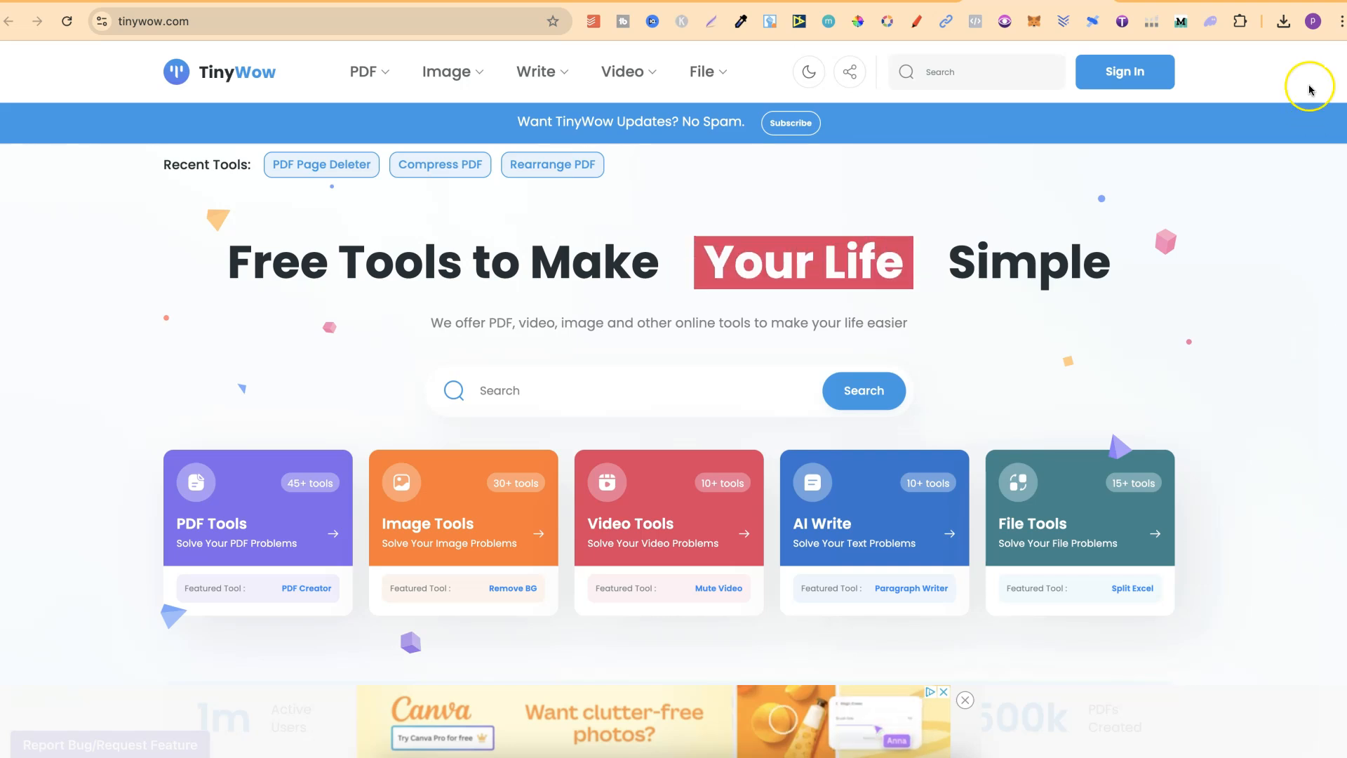
- Open the Rearrange PDF Pages tool from the Recent Tools shortcut
{"action": "left_click", "coordinate": [551, 164]}
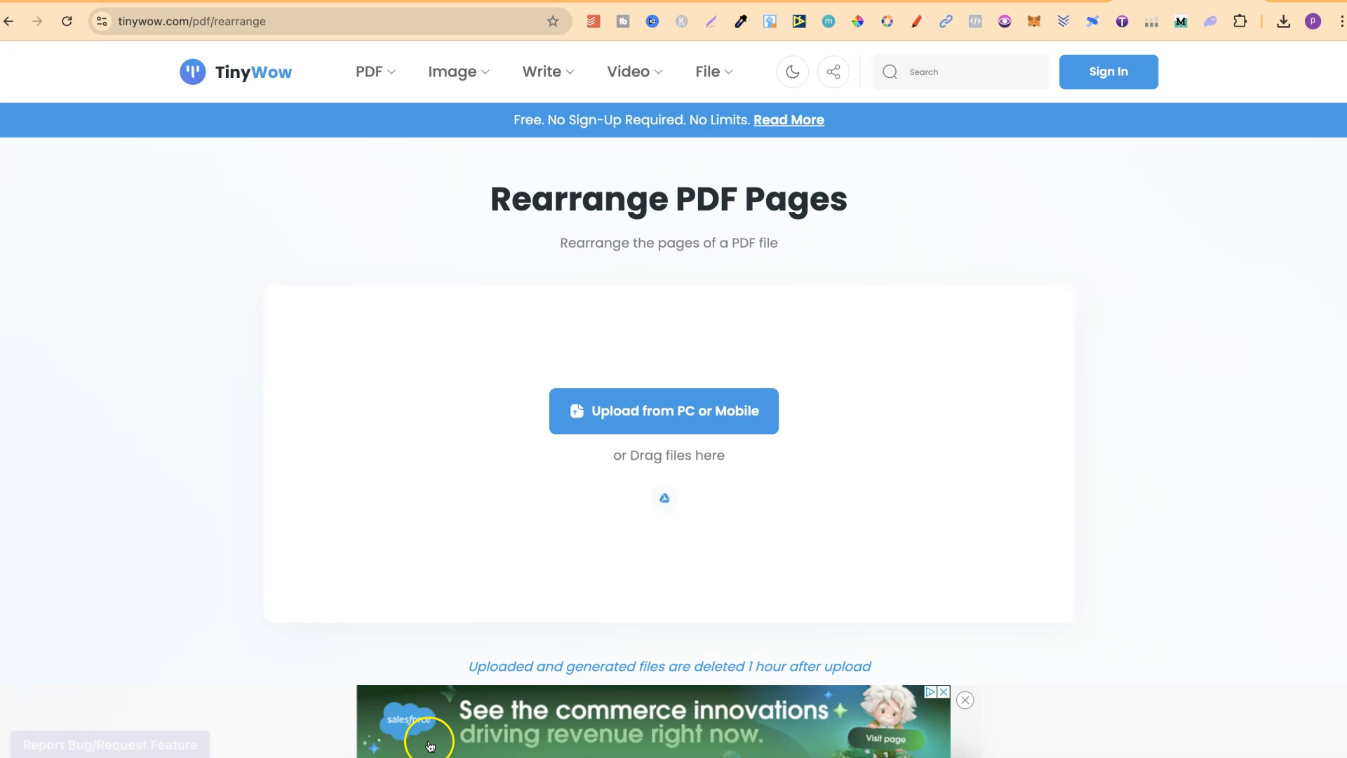
- Upload the teacher planner PDF from the Downloads folder
{"action": "left_click", "coordinate": [663, 411]}
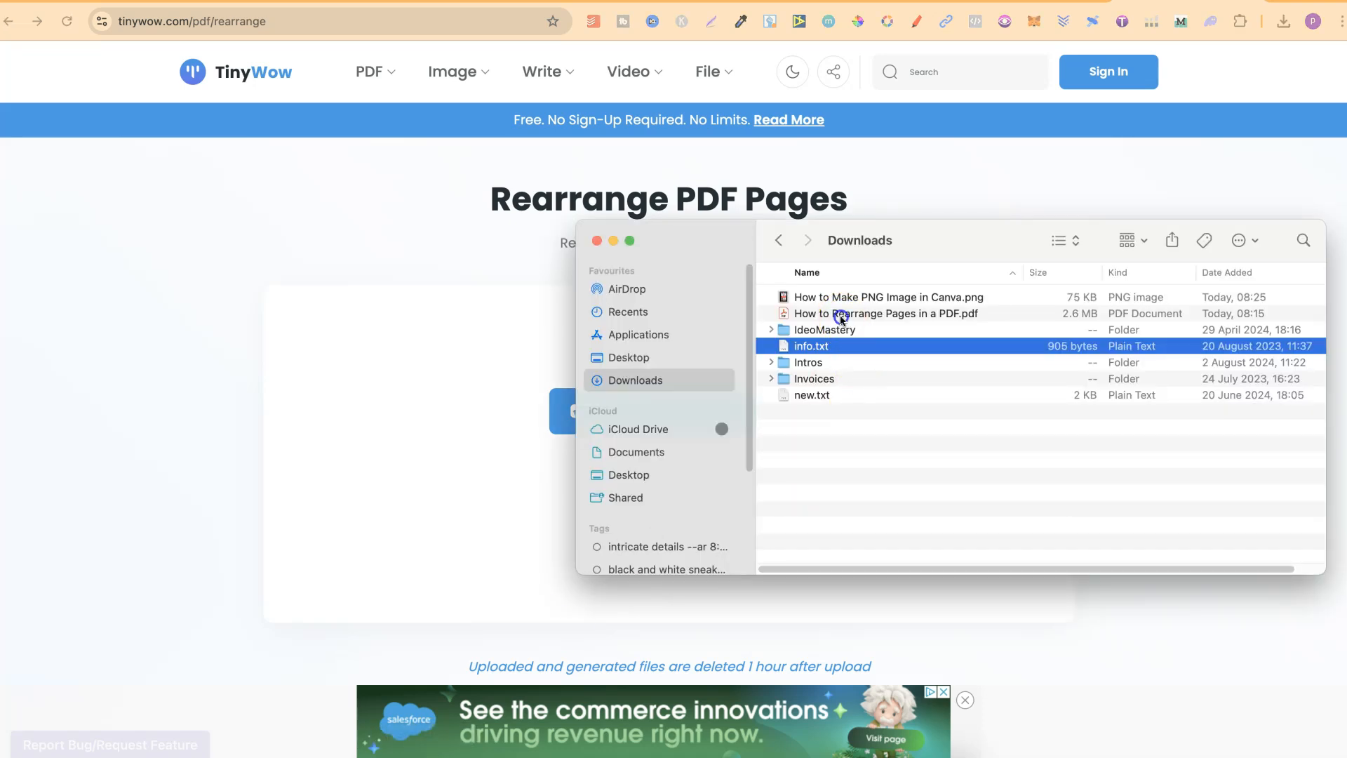
{"action": "double_click", "coordinate": [884, 313]}
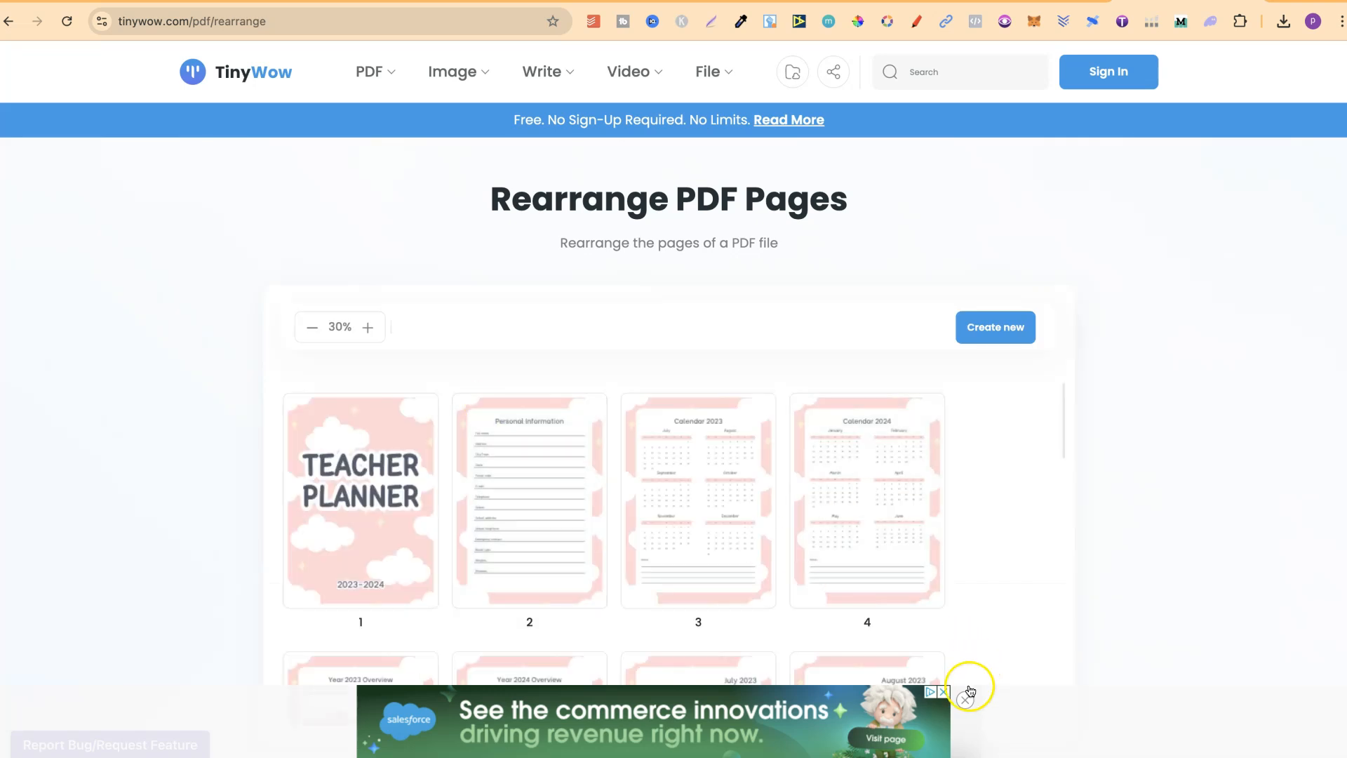
{"action": "scroll", "scroll_direction": "down", "scroll_amount": 3}
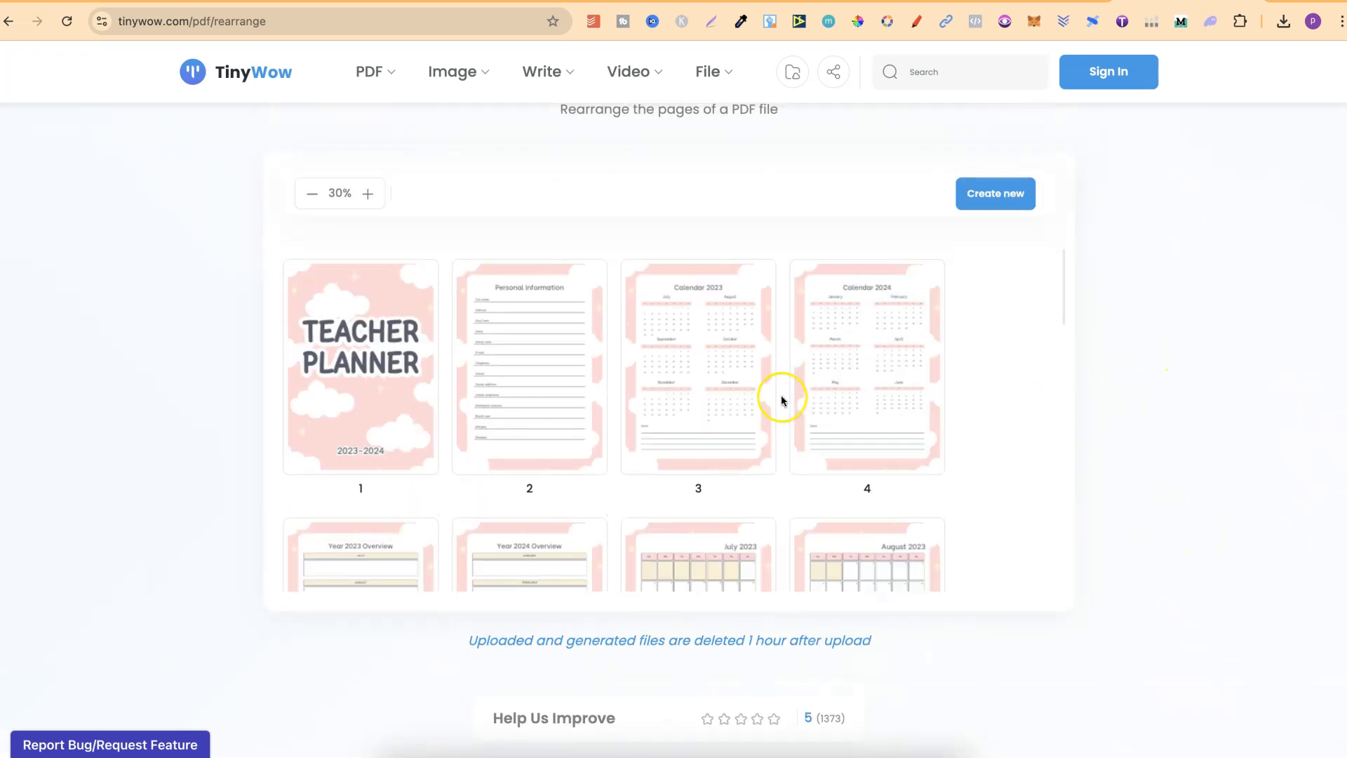
{"action": "scroll", "scroll_direction": "down", "scroll_amount": 3}
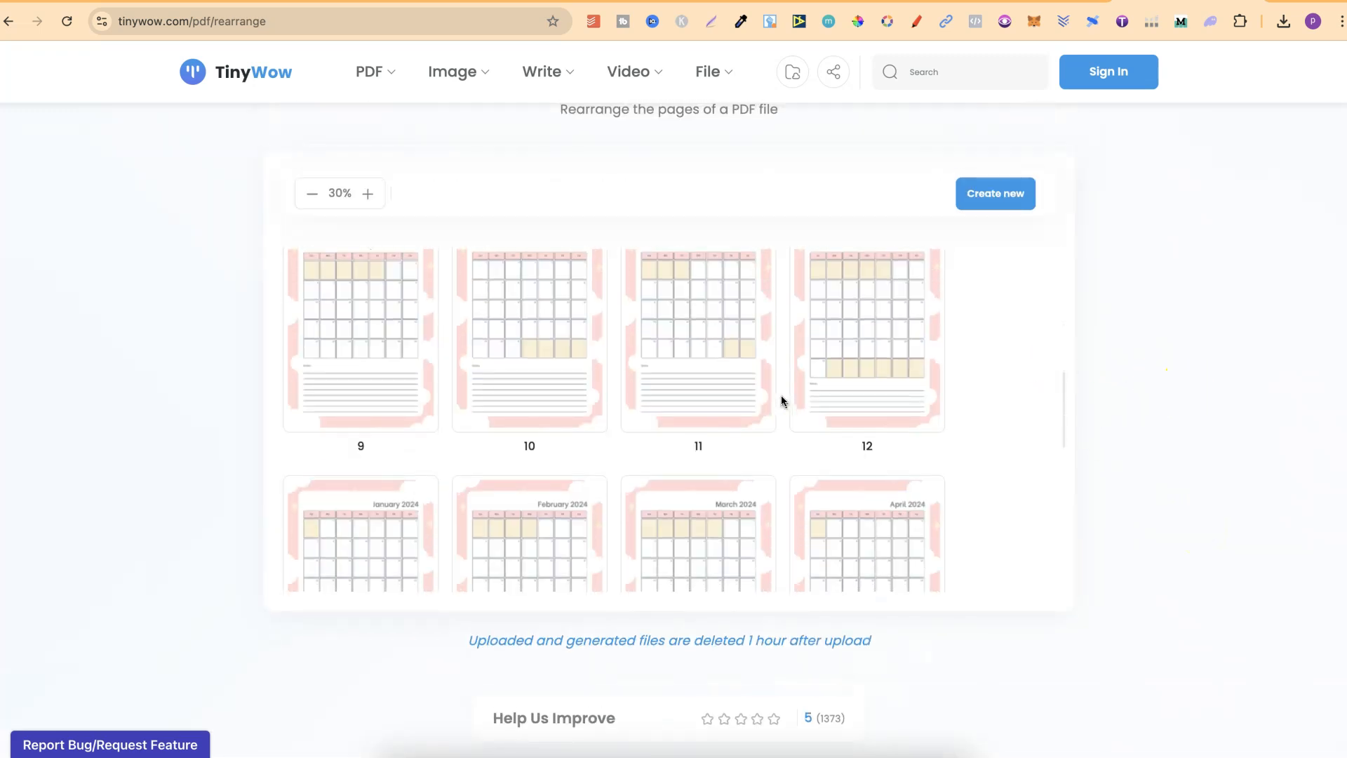
{"action": "scroll", "scroll_direction": "down", "scroll_amount": 3}
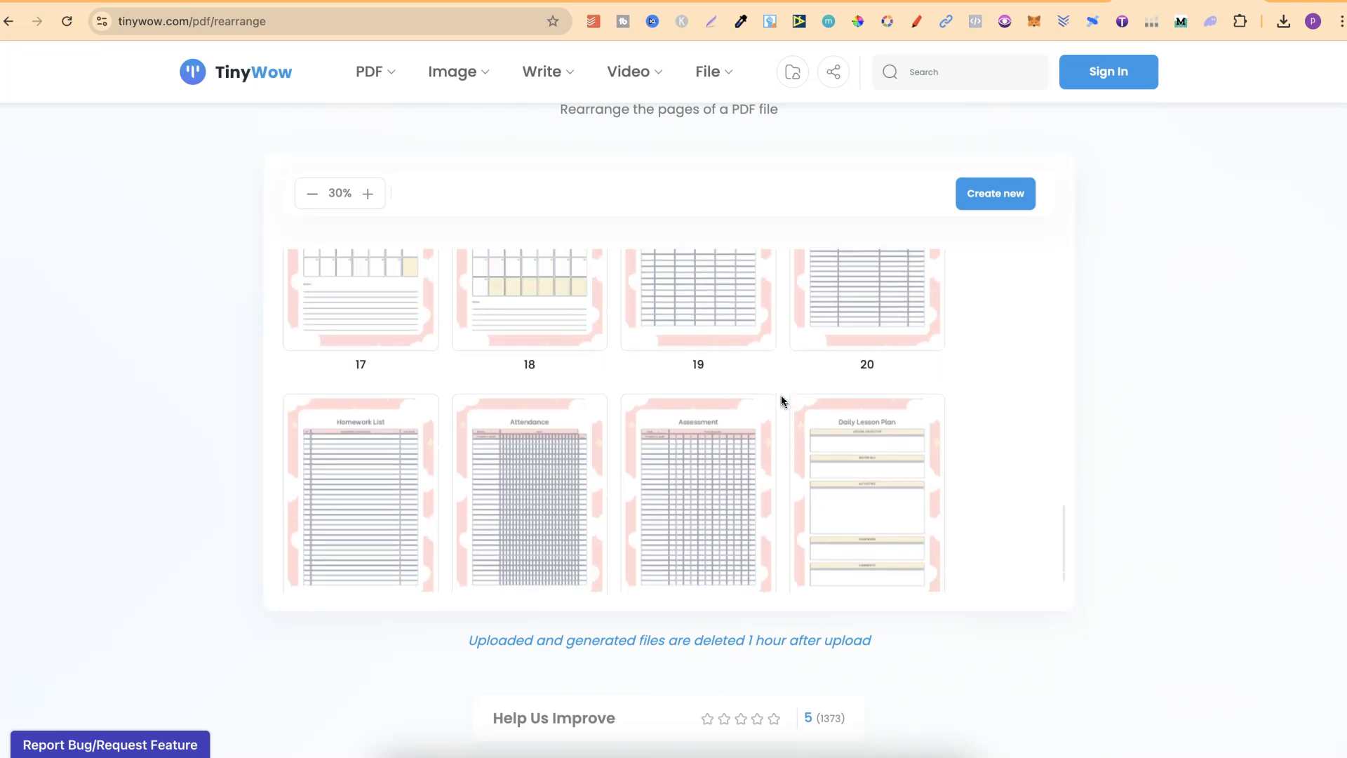
{"action": "scroll", "scroll_direction": "up", "scroll_amount": 3}
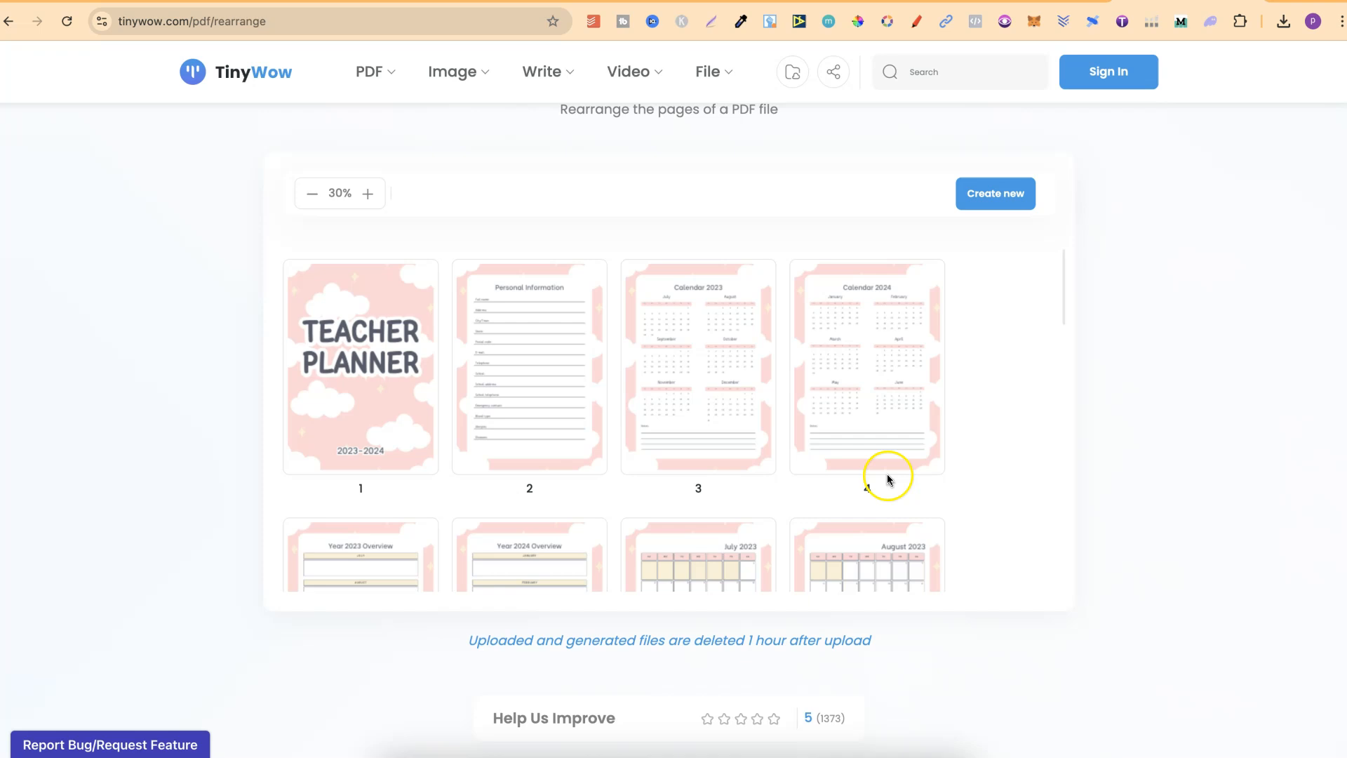
{"action": "scroll", "scroll_direction": "down", "scroll_amount": 3}
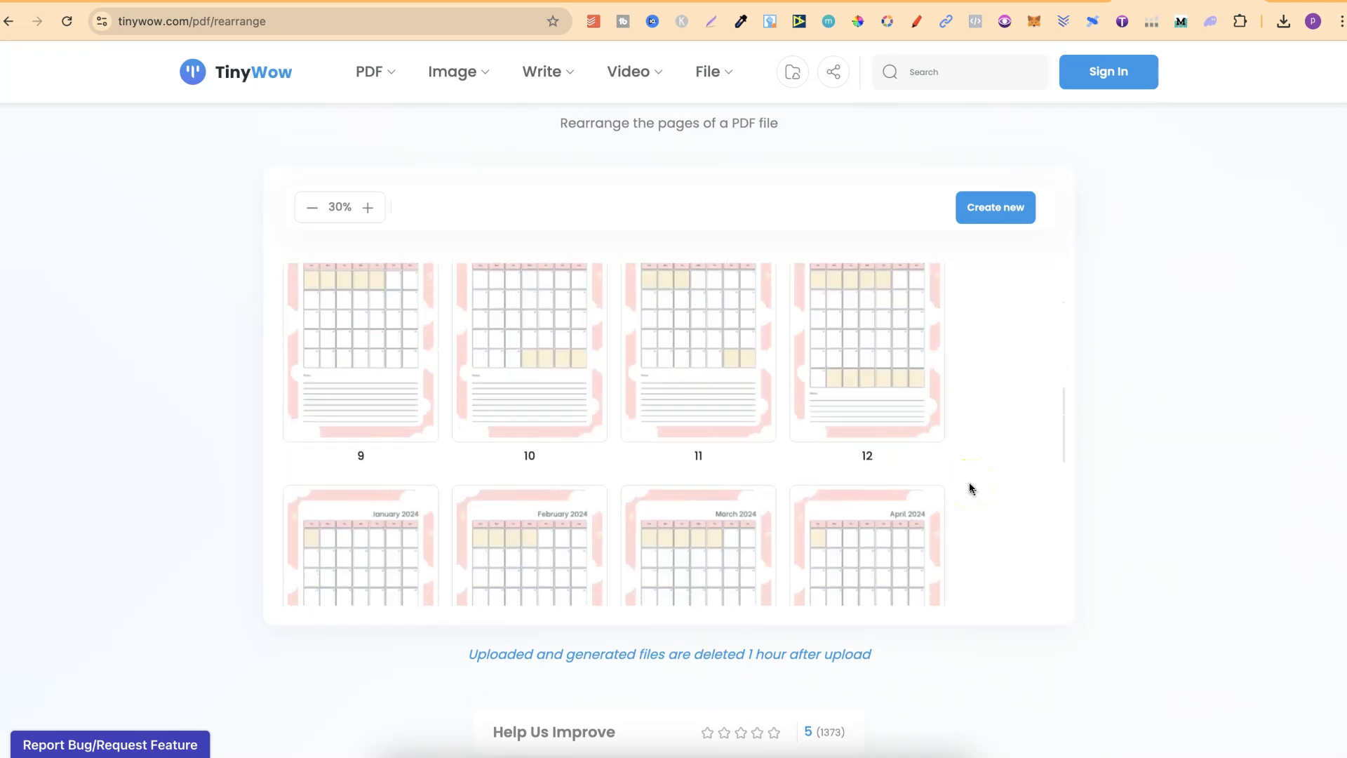
{"action": "scroll", "scroll_direction": "down", "scroll_amount": 3}
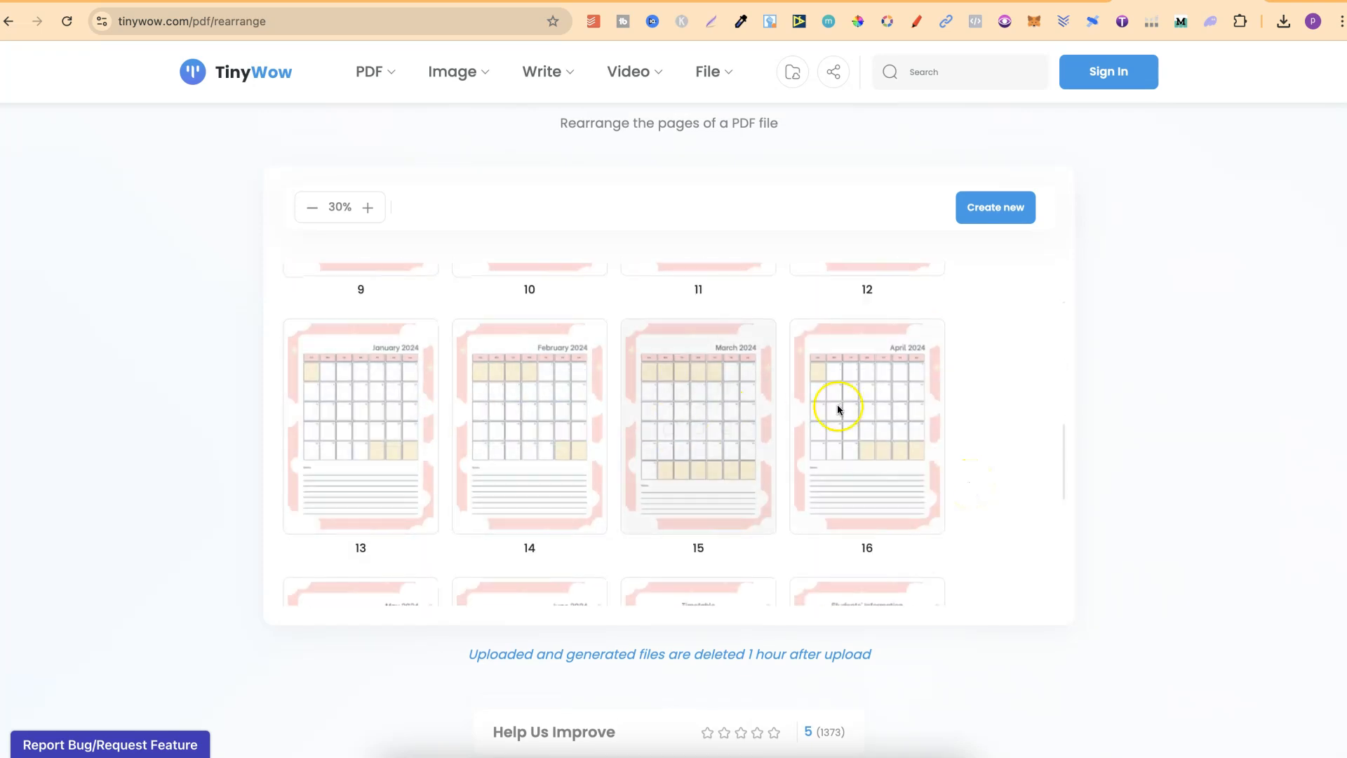
{"action": "scroll", "scroll_direction": "down", "scroll_amount": 3}
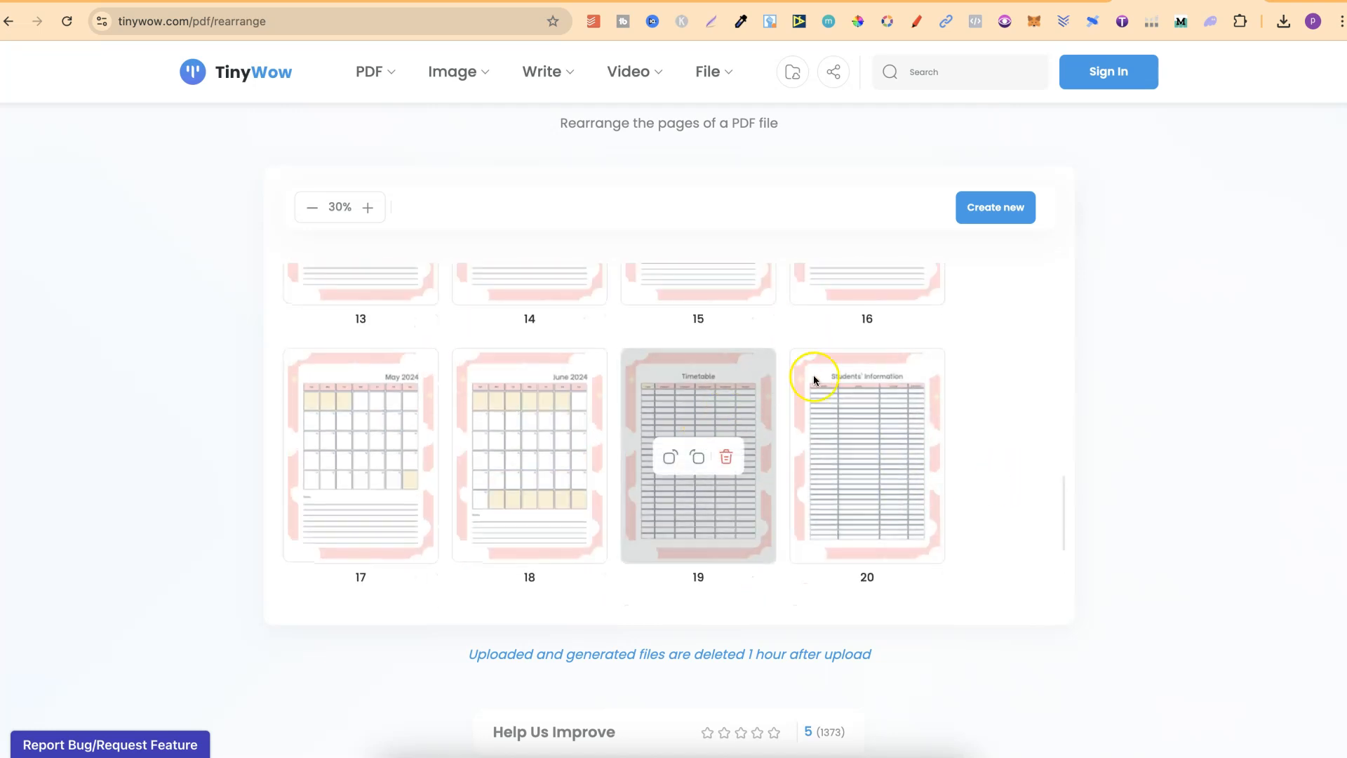
{"action": "mouse_move", "coordinate": [971, 508]}
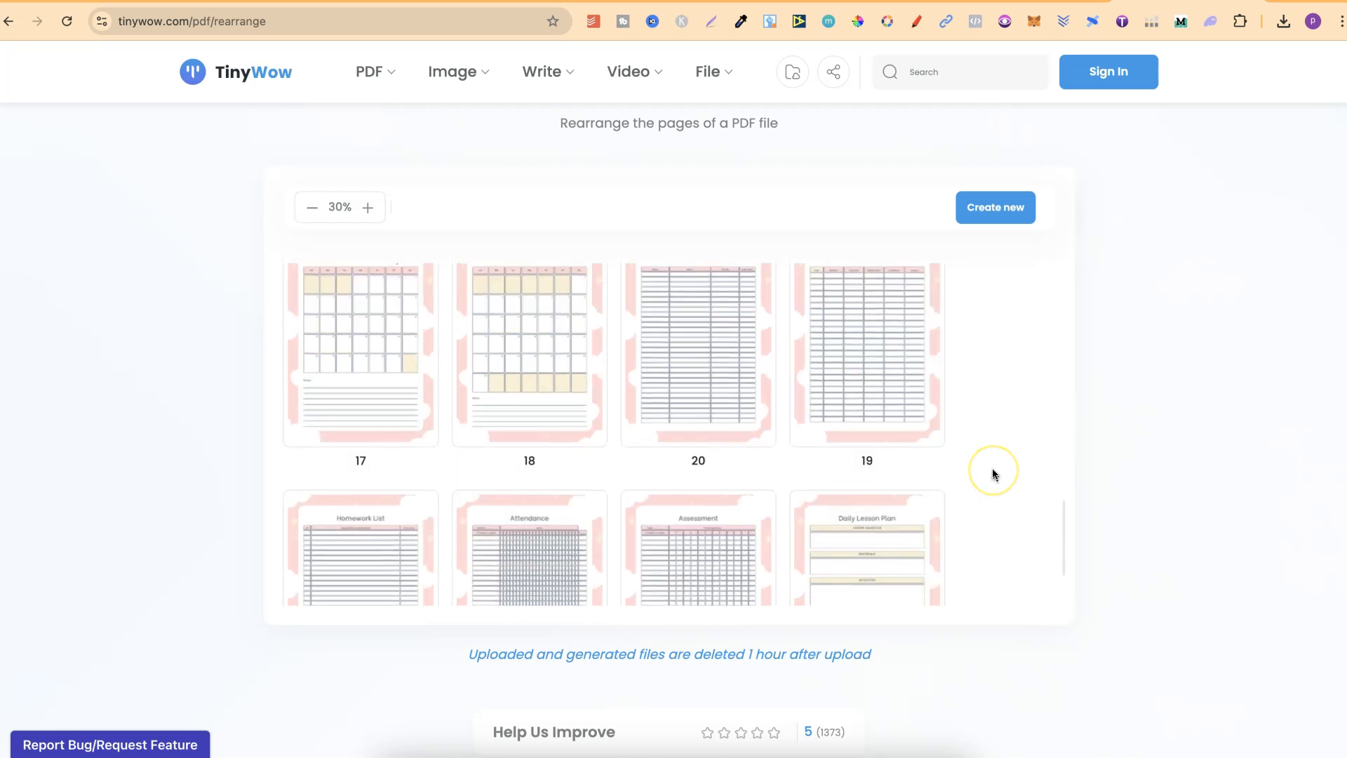
{"action": "scroll", "scroll_direction": "down", "scroll_amount": 3}
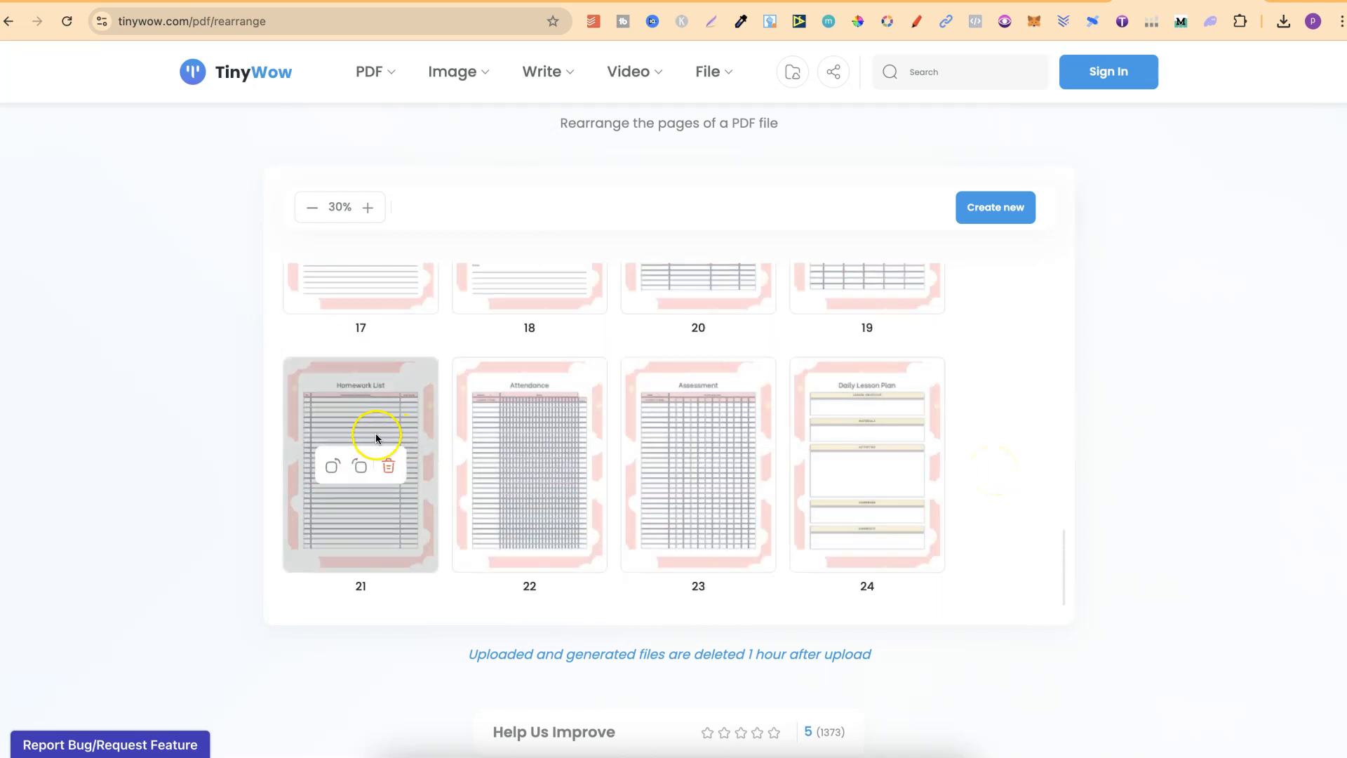
{"action": "mouse_move", "coordinate": [579, 387]}
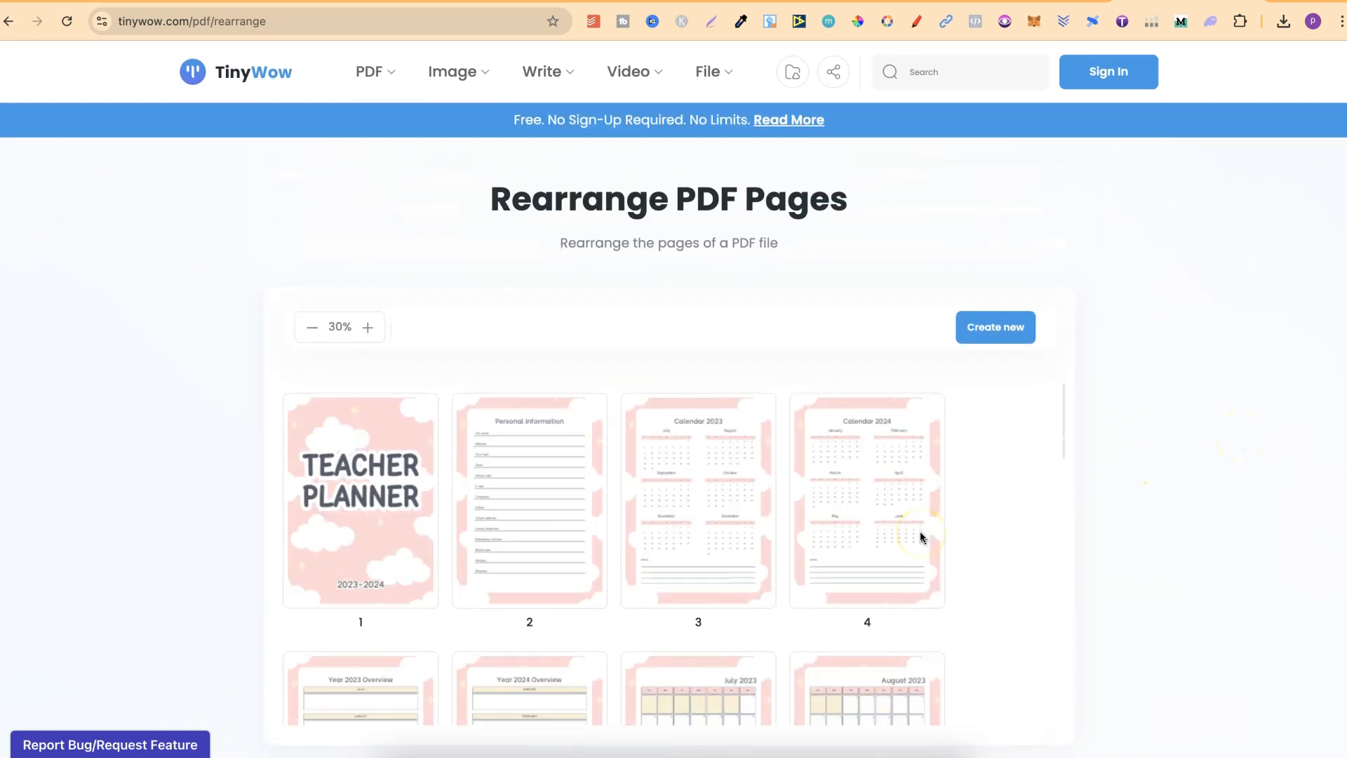
- Create the new planner PDF with the students' information page before the timetable
{"action": "left_click", "coordinate": [995, 327]}
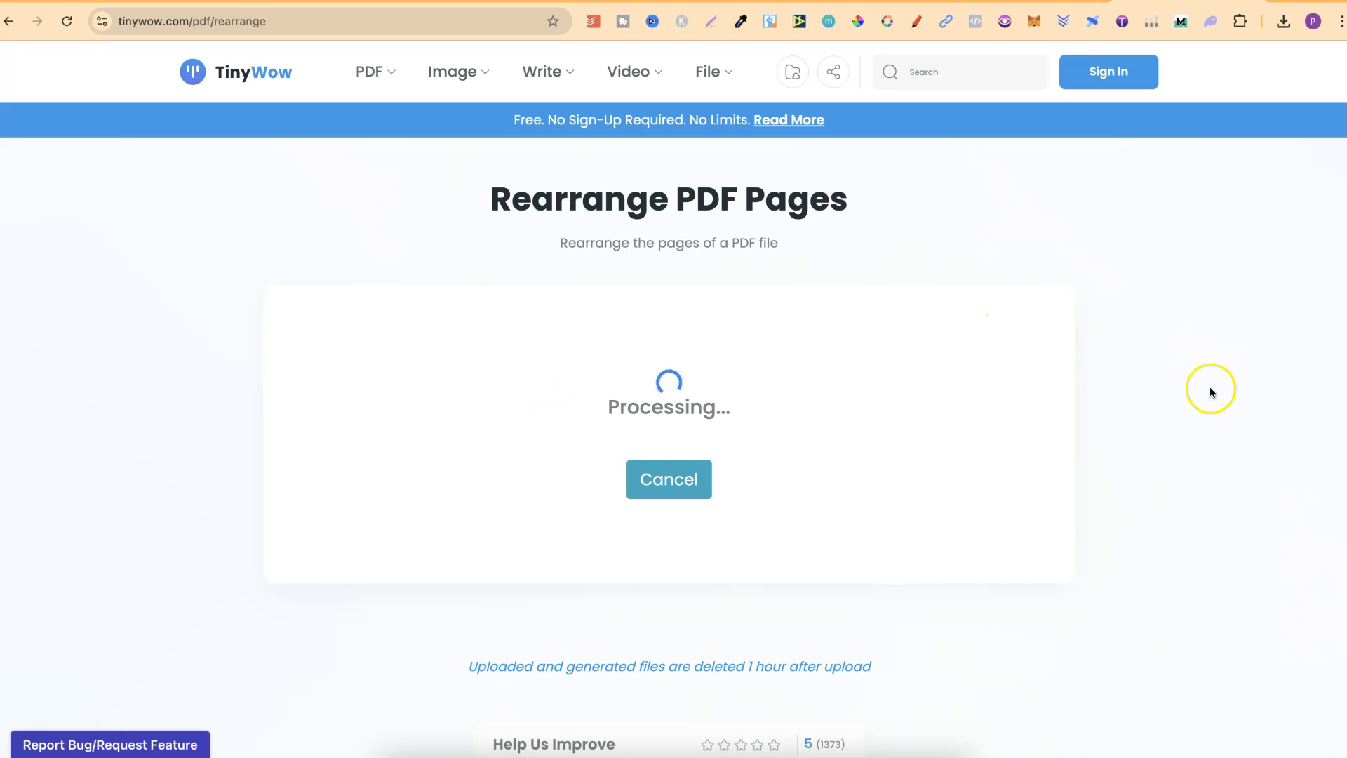
{"action": "mouse_move", "coordinate": [1218, 396]}
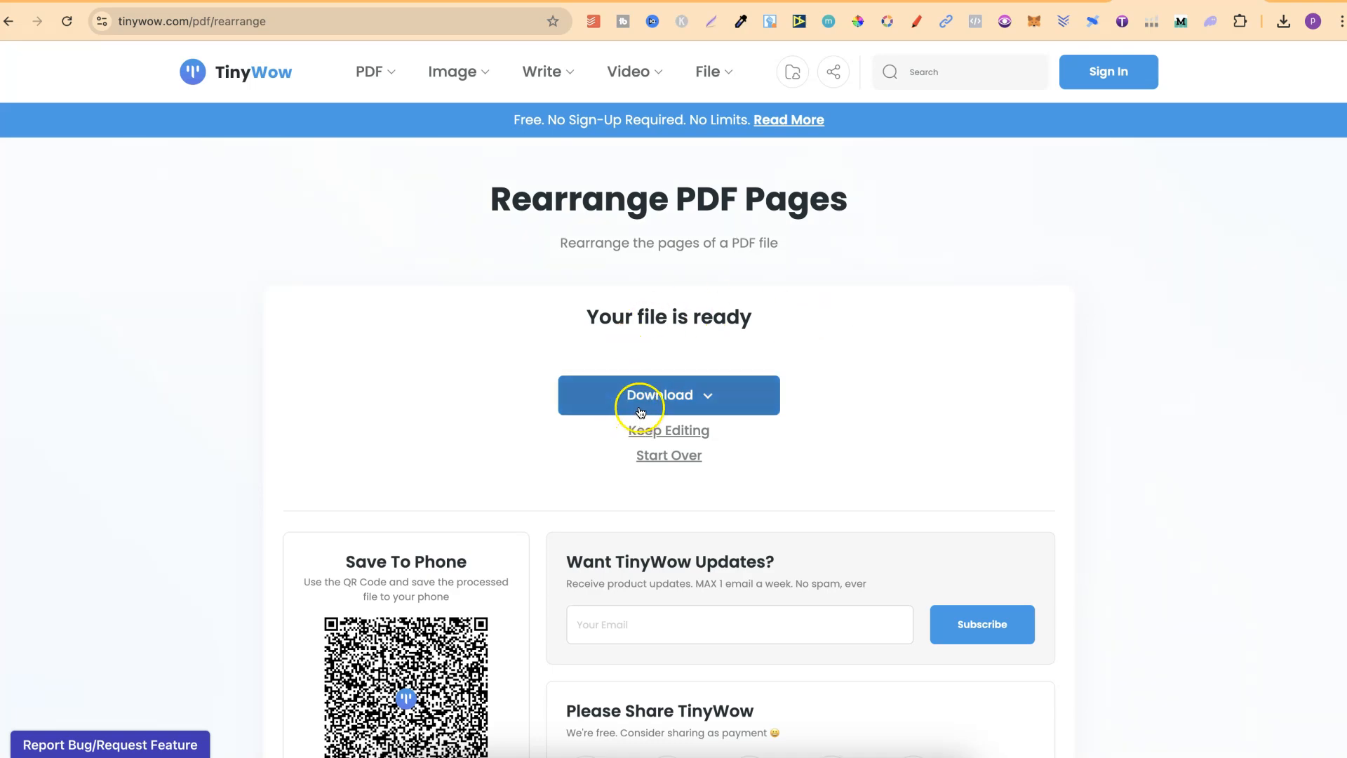
- Download the finished rearranged planner PDF to the computer
{"action": "left_click", "coordinate": [668, 394]}
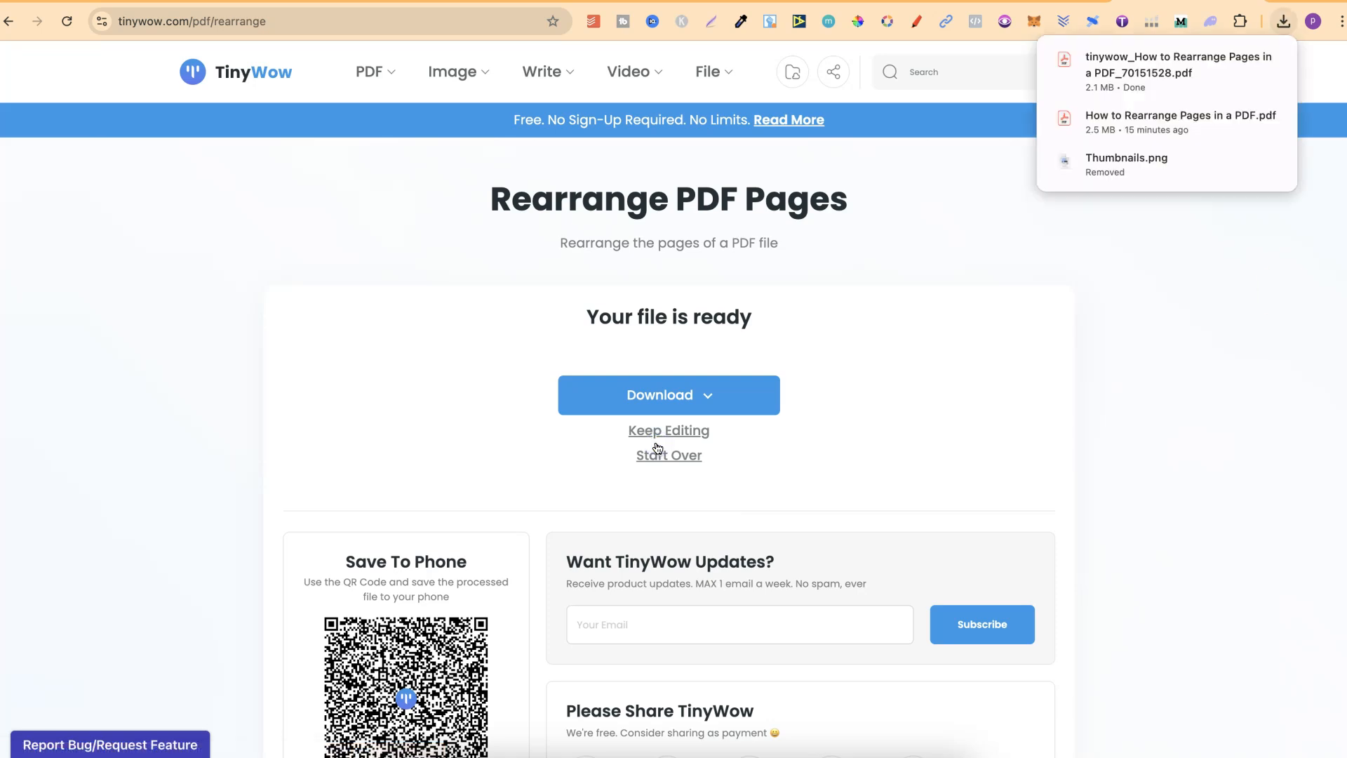
{"action": "mouse_move", "coordinate": [1155, 71]}
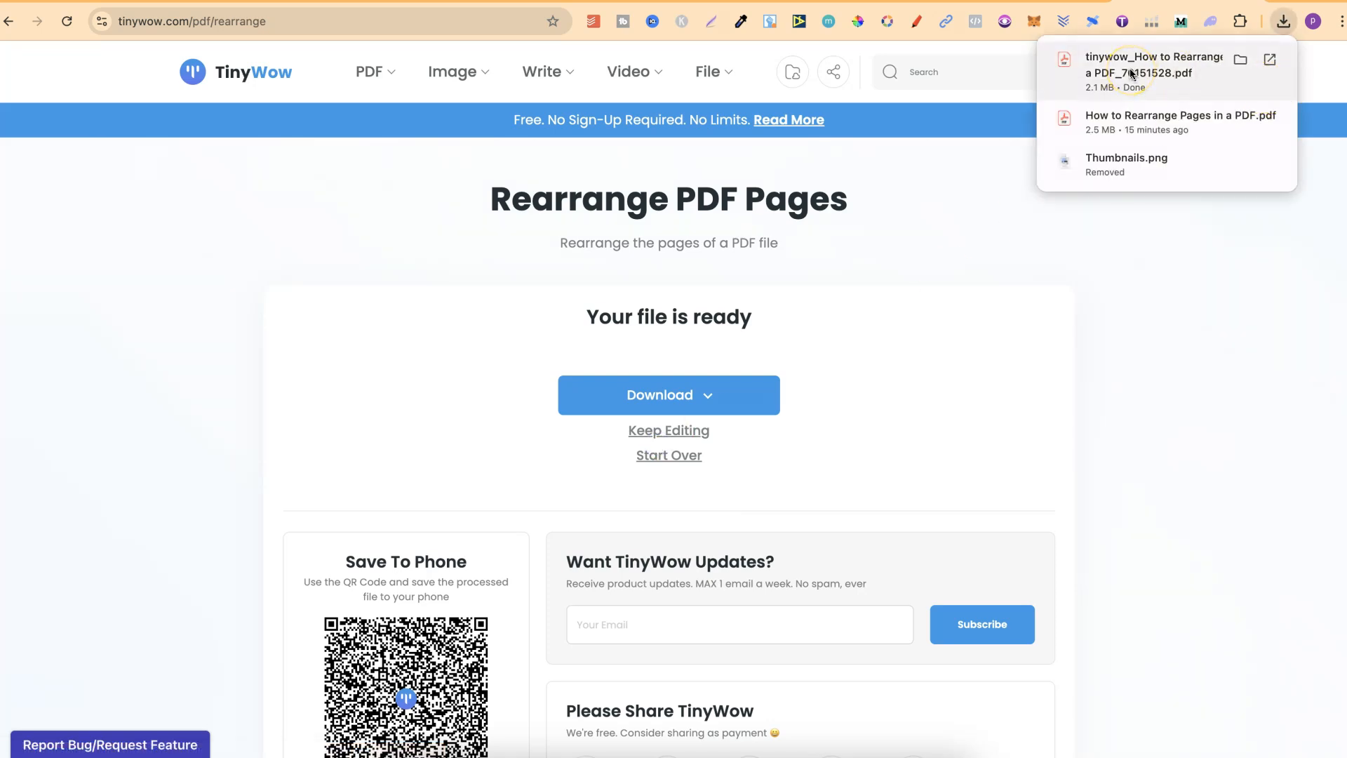